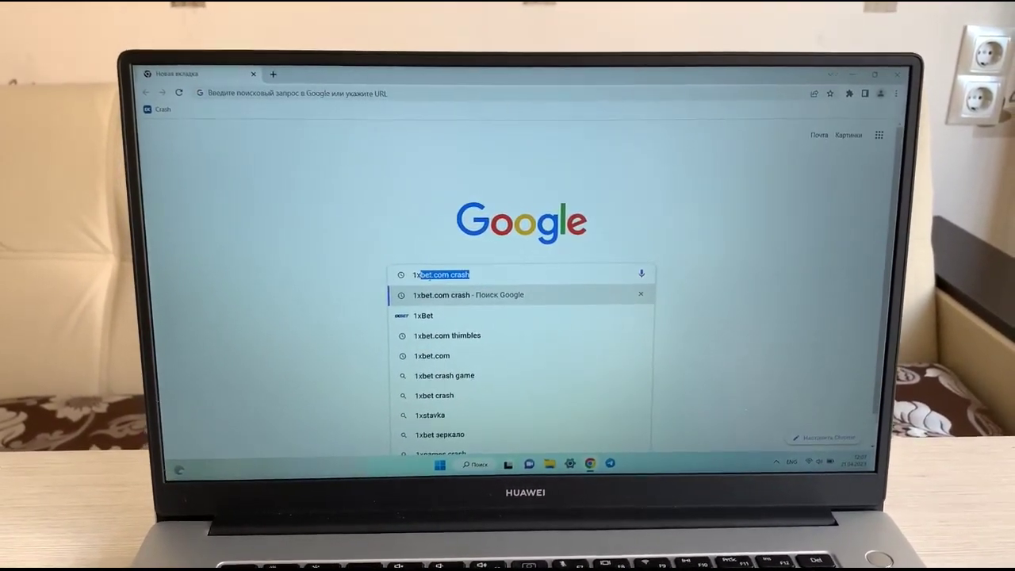
# - Load the 1xbet.com crash address in Chrome
pyautogui.press('Enter')
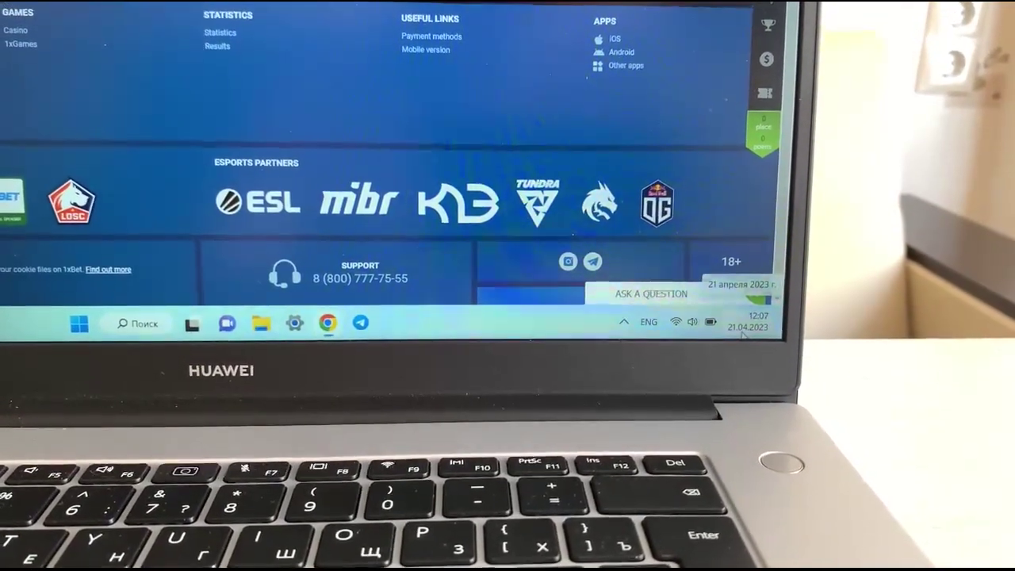
# - Open the 1xBet Crash game page with its round countdown and bet history
pyautogui.click(748, 323)
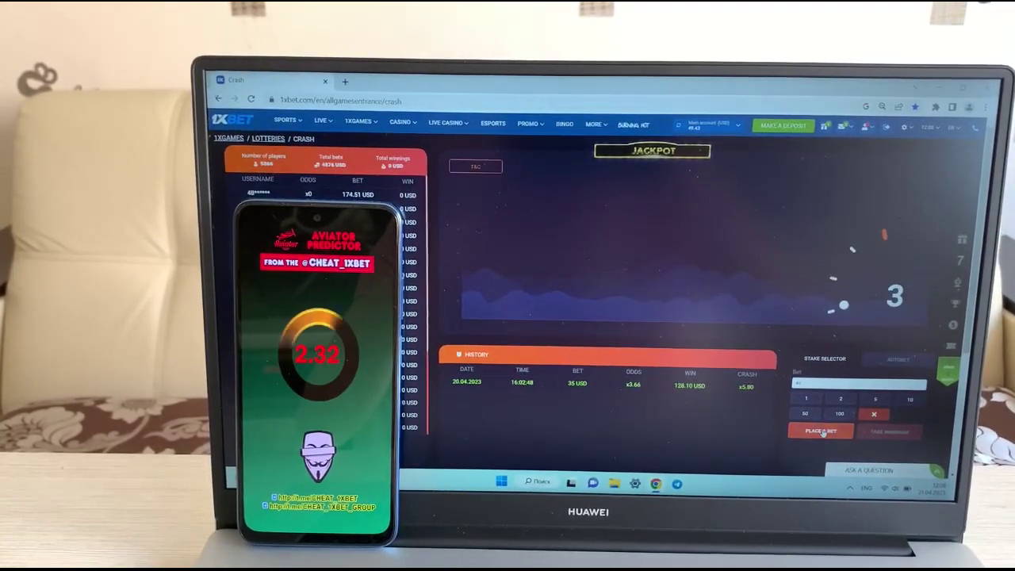
# - Place the 45 USD stake for the coming Crash round
pyautogui.click(820, 431)
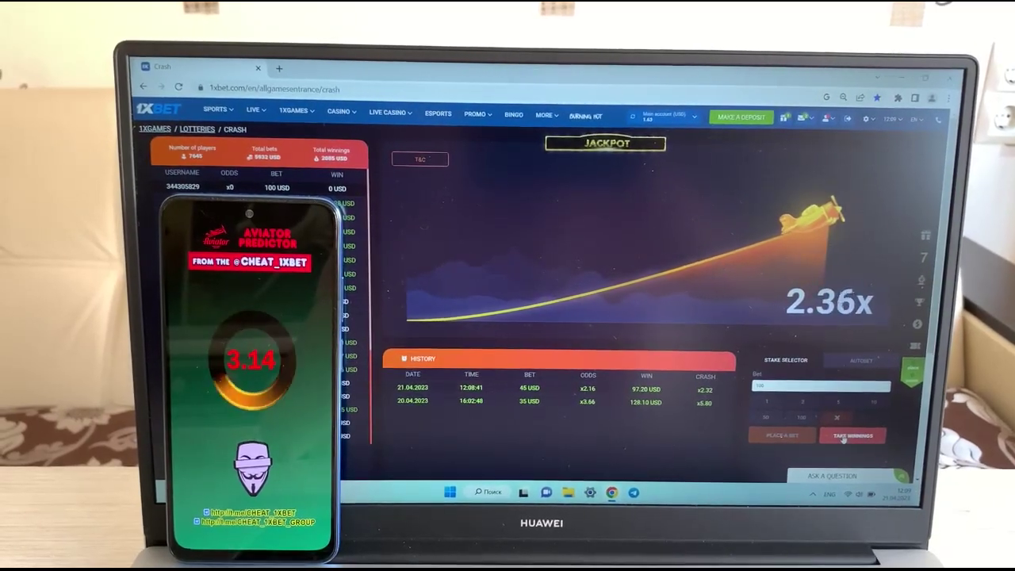
# - Cash out the running 100 USD bet at x2.52
pyautogui.click(855, 437)
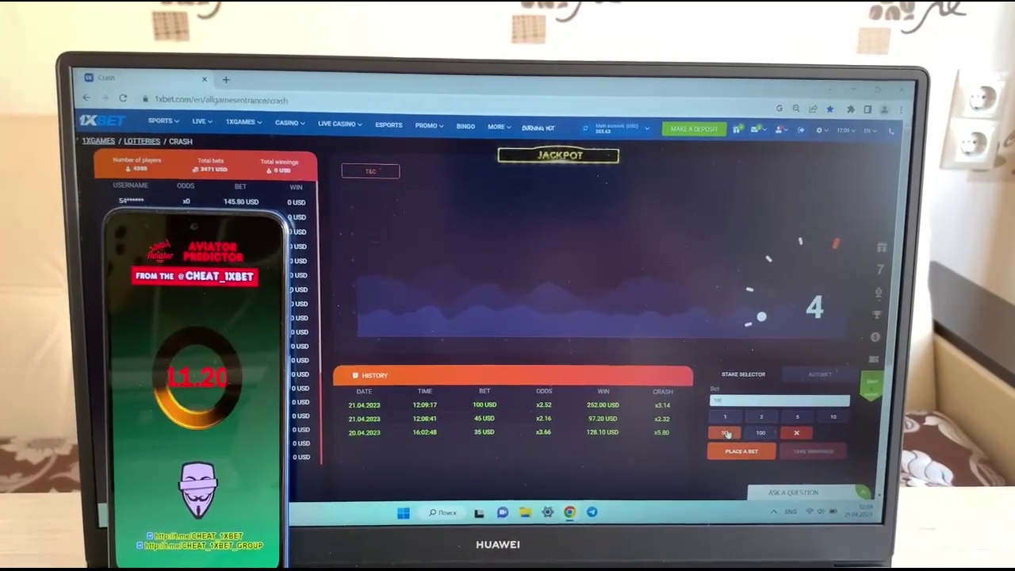
# - Adjust the stake for the next Crash bet
pyautogui.click(743, 451)
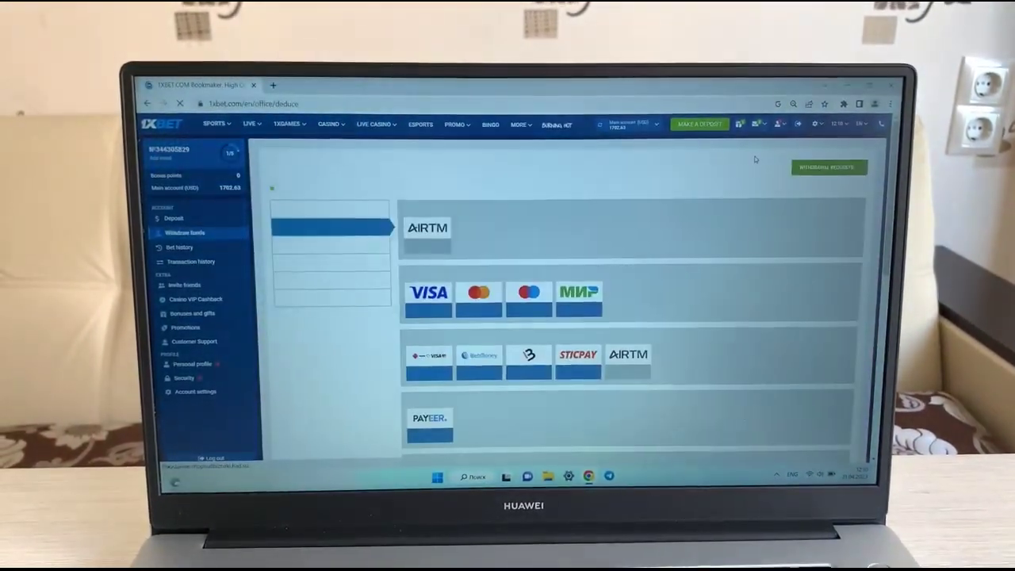
# - Submit a withdrawal using a payment method and dismiss the request-created message
pyautogui.click(427, 298)
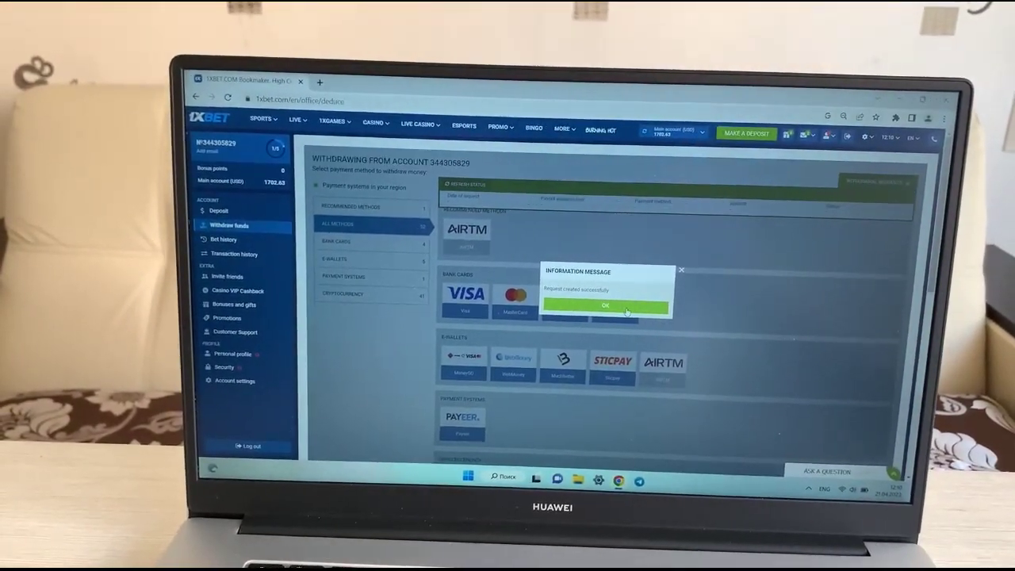
pyautogui.click(611, 304)
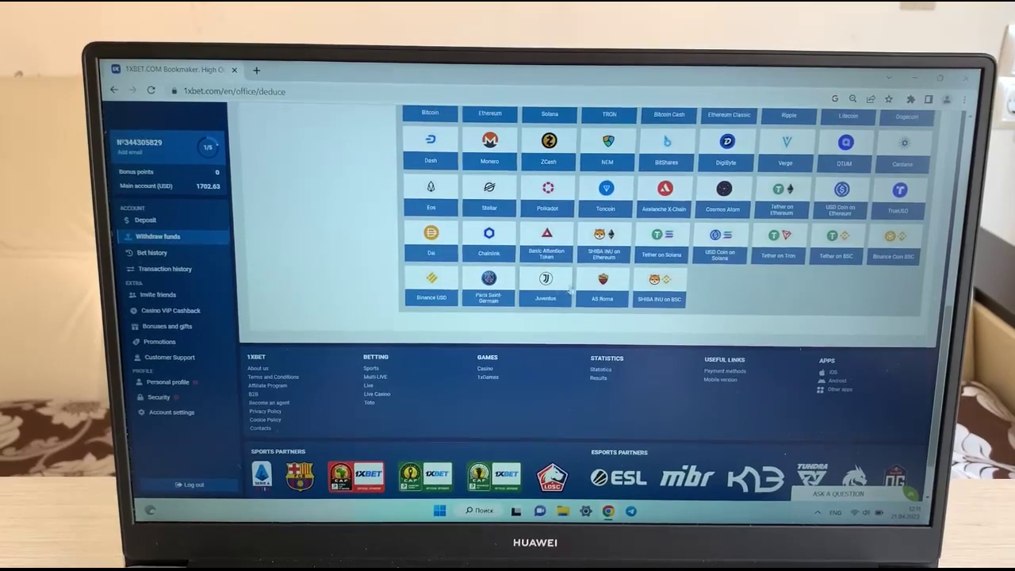
# - Scroll down the withdraw funds page past the cryptocurrency options
pyautogui.scroll(-3)
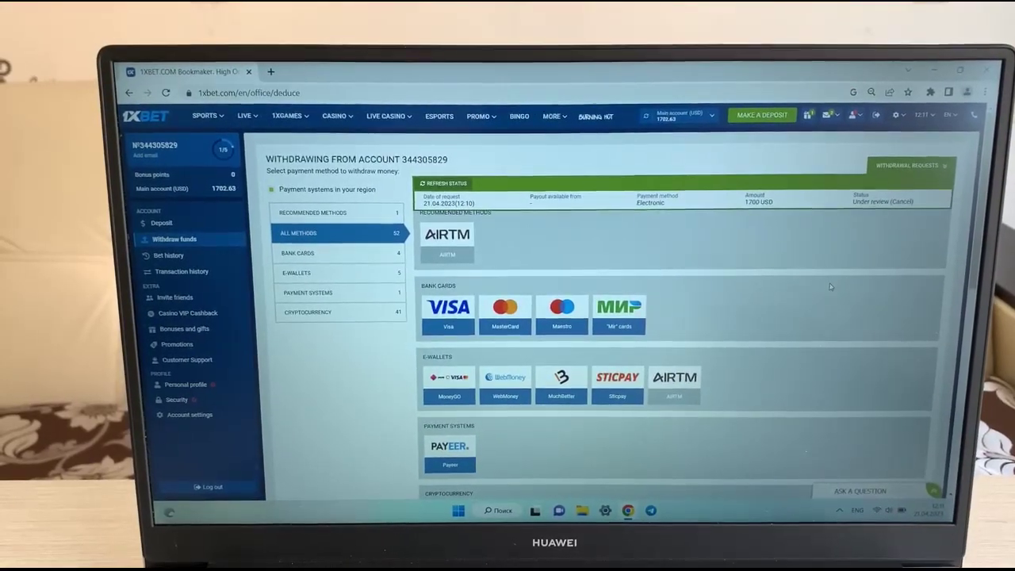
# - Scroll back down to the cryptocurrency payout methods after checking the 1700 USD request
pyautogui.scroll(-3)
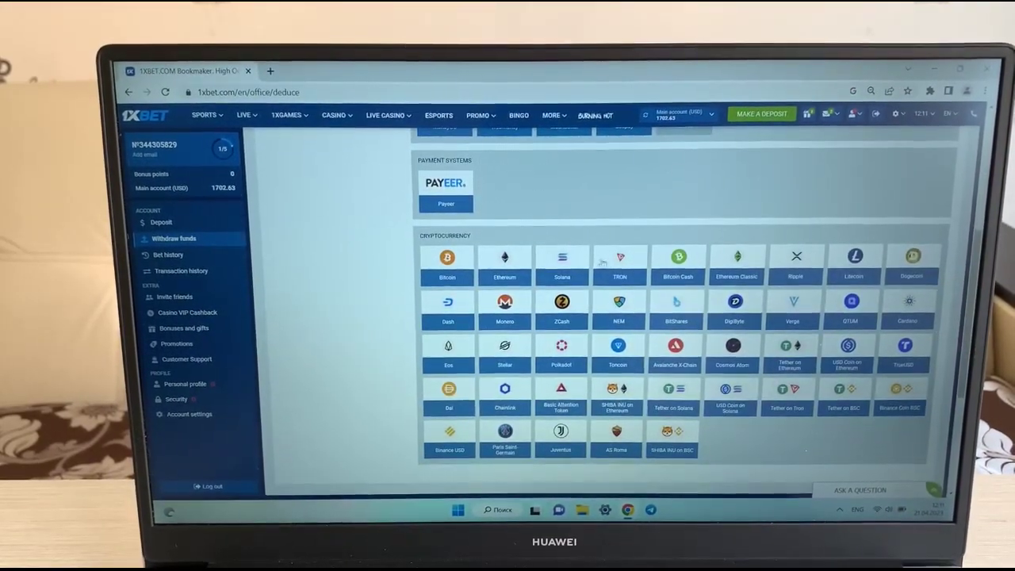